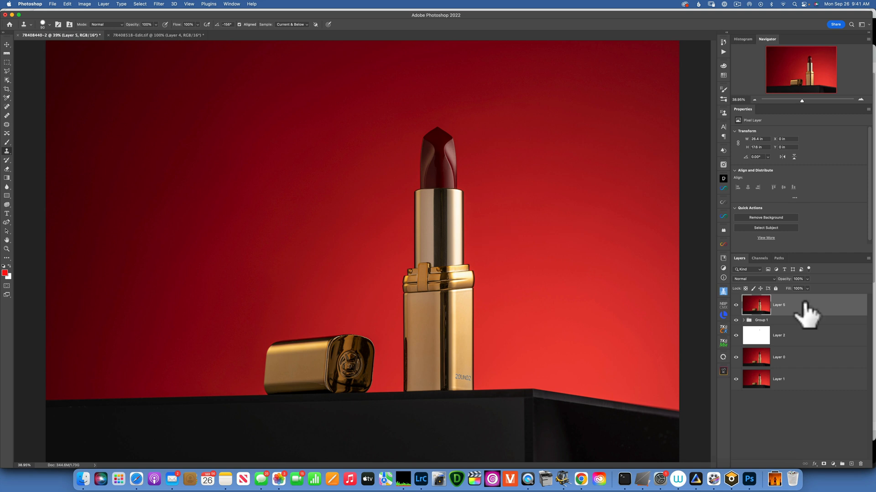
pyautogui.moveTo(752, 385)
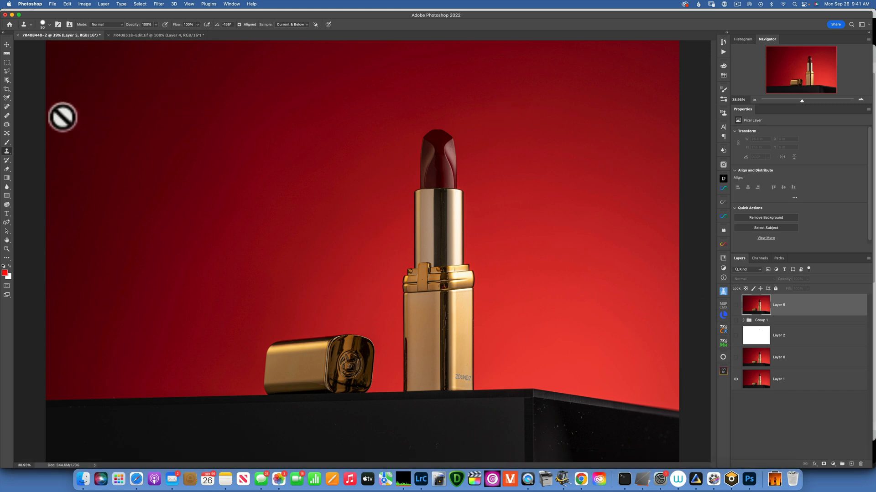
pyautogui.moveTo(237, 122)
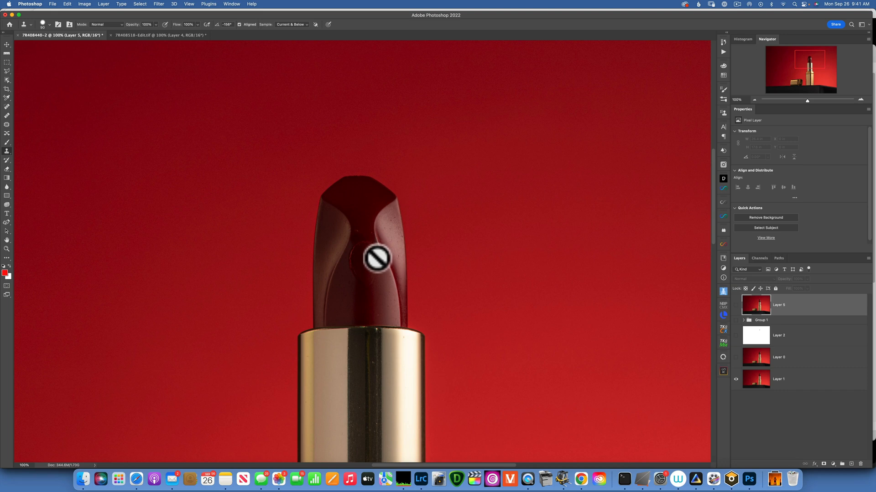
# Step: Inspect the lipstick, then clone-stamp the red background to rebuild the bullet's pointed tip
pyautogui.moveTo(376, 258); pyautogui.dragTo(400, 84)
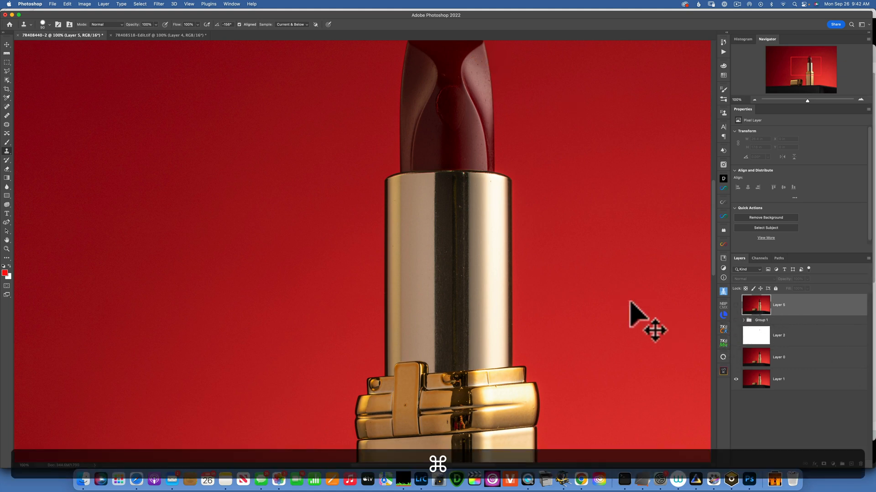
pyautogui.press('cmd+0')
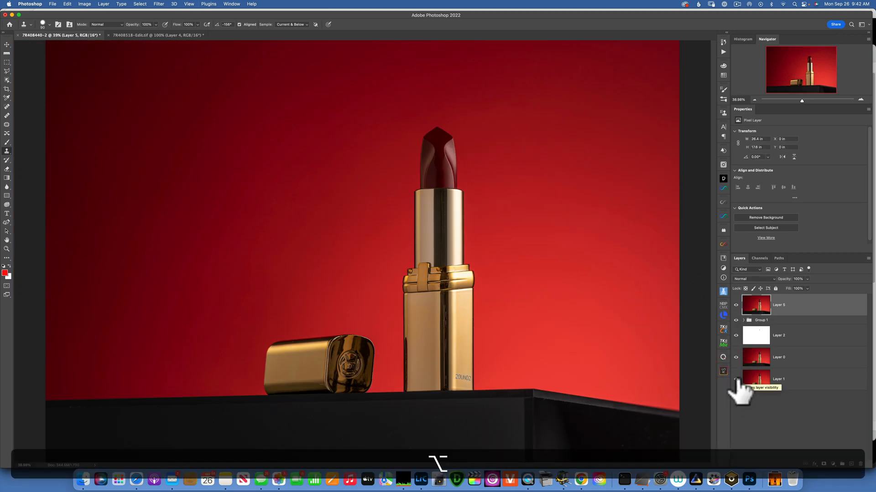
pyautogui.click(735, 379)
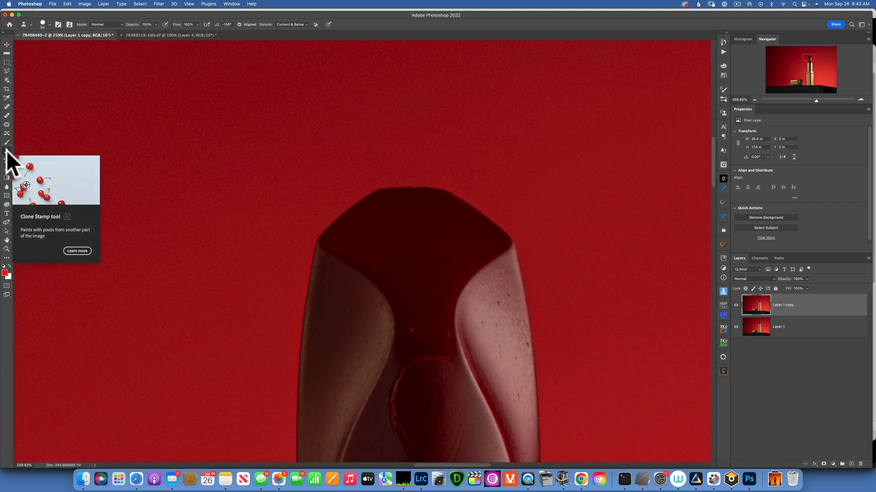
pyautogui.moveTo(356, 212)
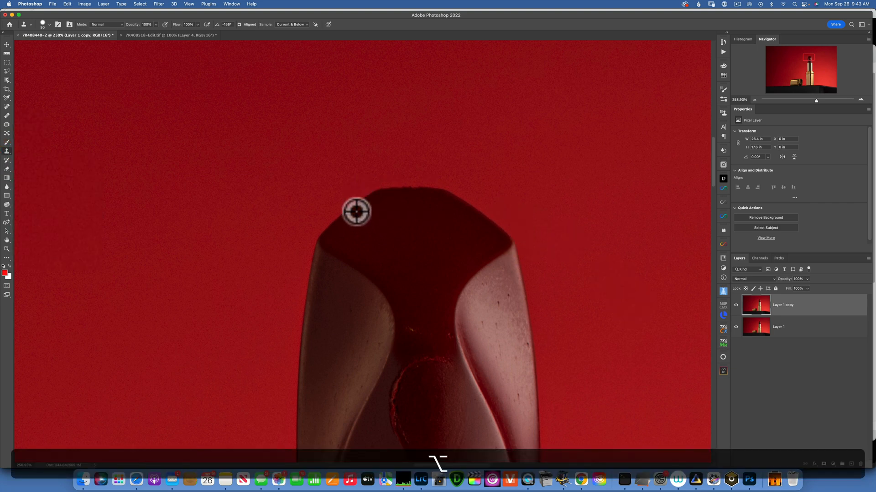
pyautogui.click(356, 211)
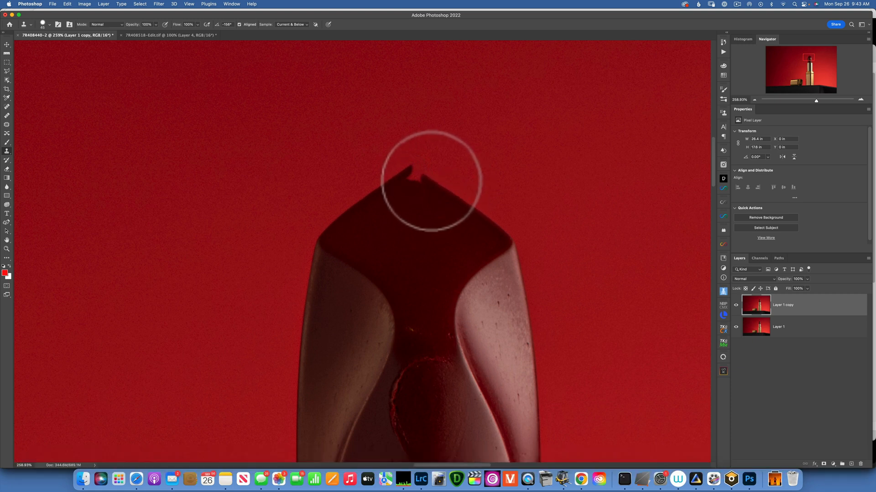
pyautogui.moveTo(429, 174); pyautogui.dragTo(439, 184)
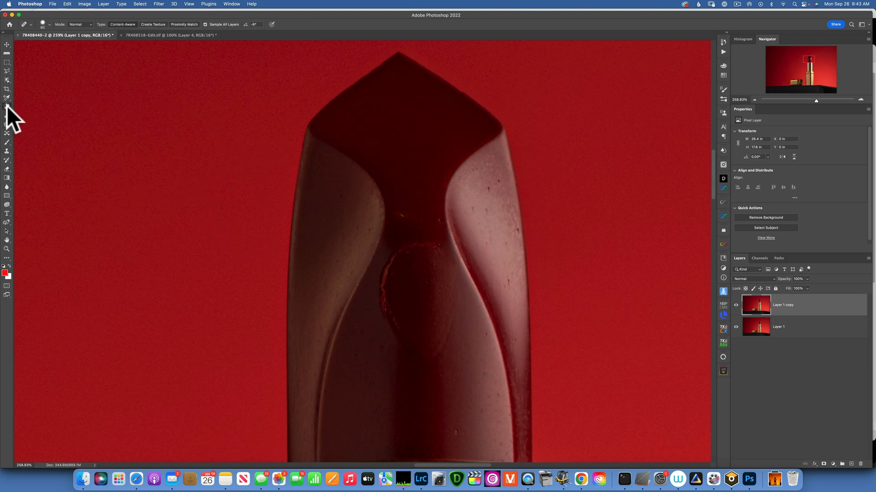
pyautogui.moveTo(7, 107)
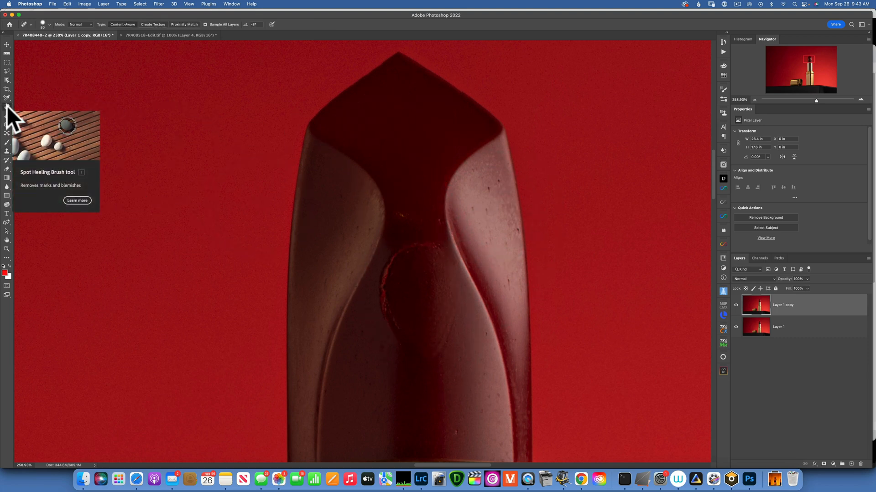
pyautogui.moveTo(402, 184)
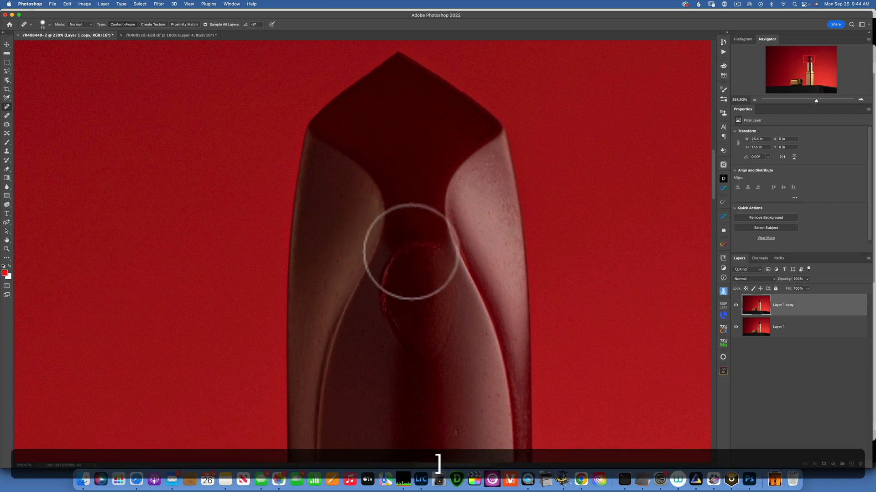
# Step: Spot-heal the dust specks on the lipstick bullet, adjusting the brush size as needed
pyautogui.moveTo(408, 252); pyautogui.dragTo(391, 290)
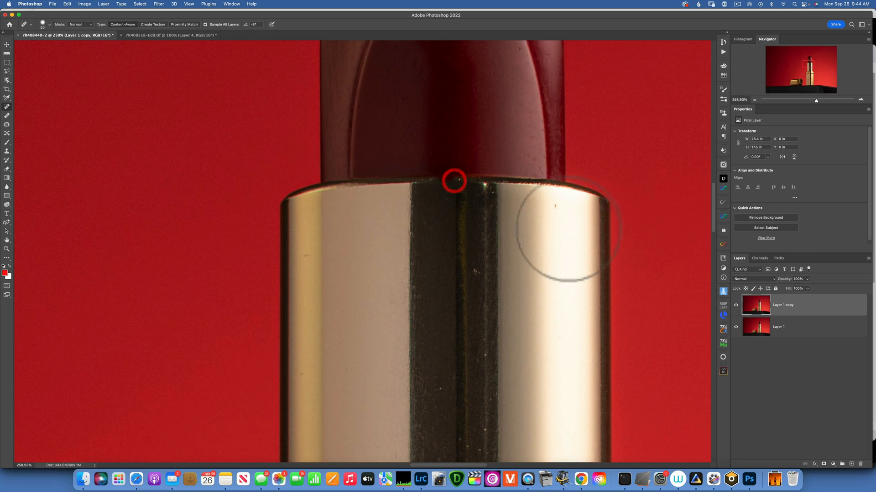
pyautogui.press('cmd+z')
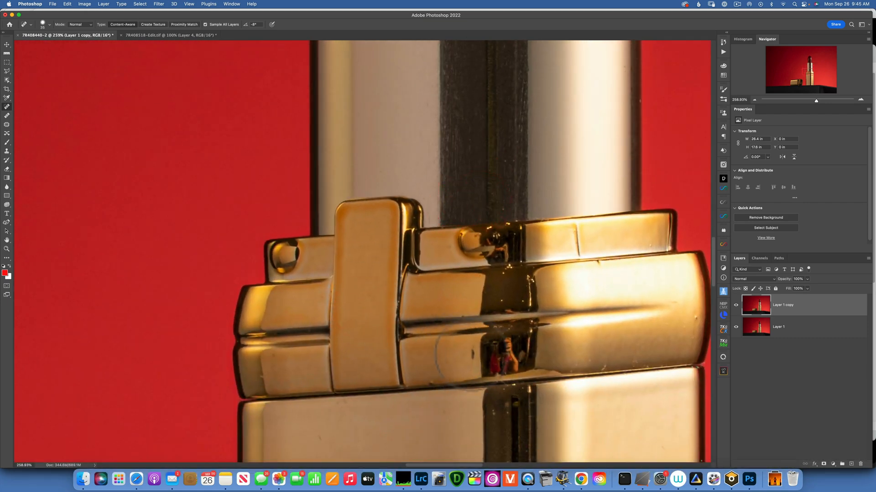
# Step: Dismiss the healing brush notice and heal away the photographer's reflection on the gold clasp
pyautogui.click(429, 381)
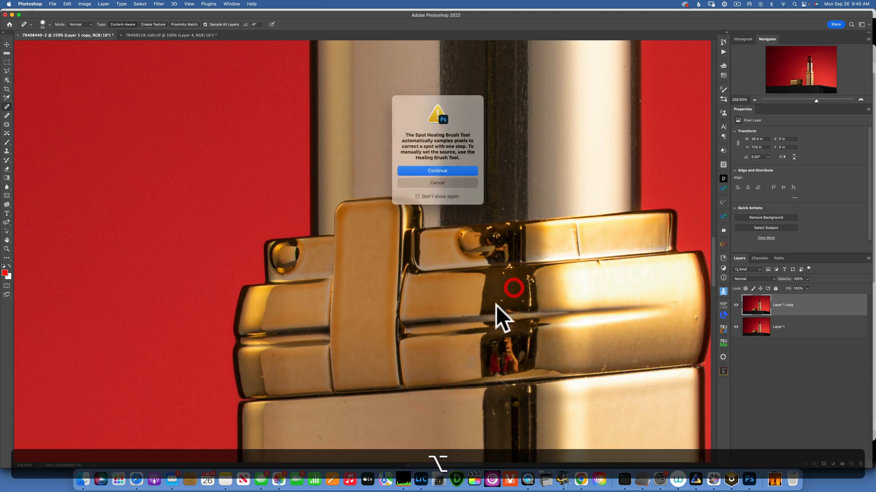
pyautogui.click(437, 171)
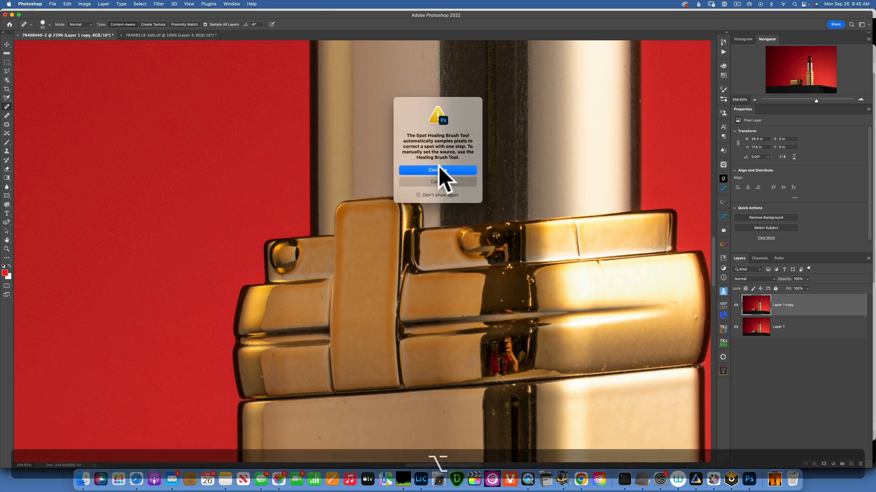
pyautogui.click(437, 171)
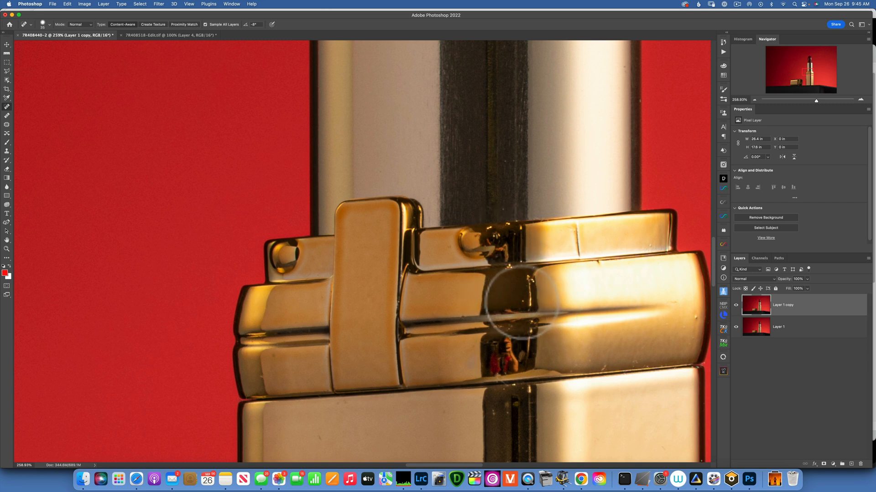
pyautogui.click(512, 306)
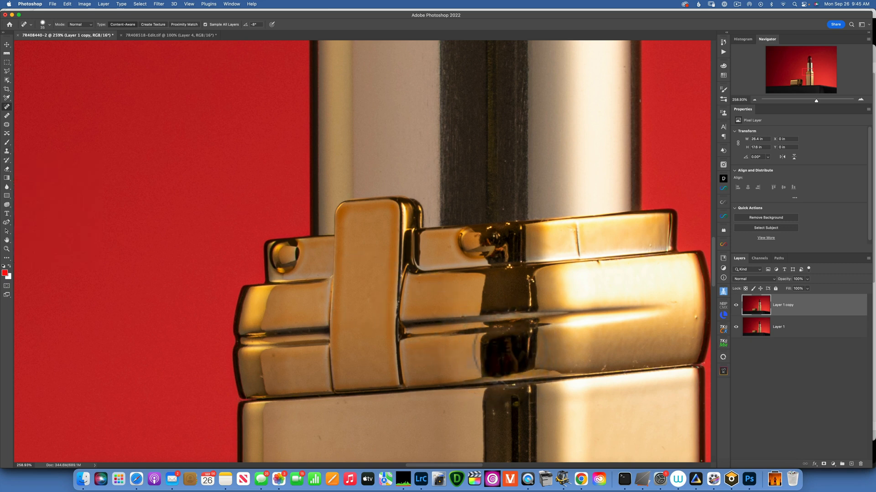
pyautogui.click(512, 357)
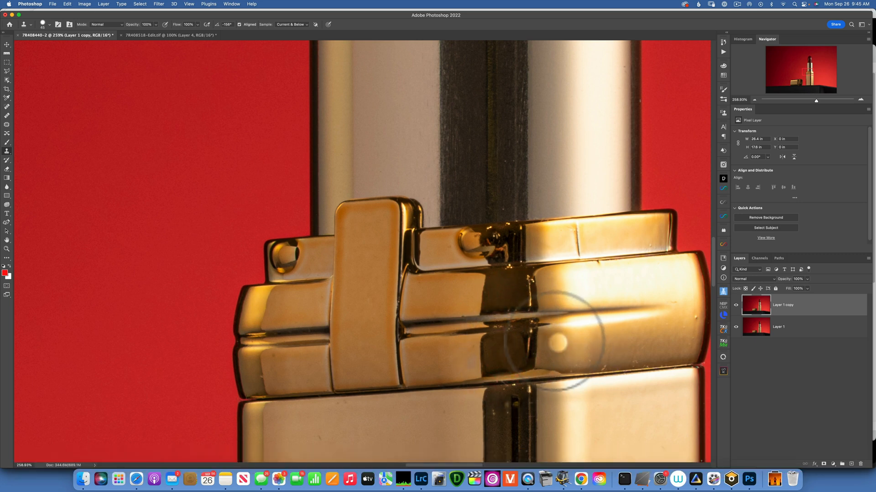
# Step: Clone clean gold texture over the clasp's remaining blemish
pyautogui.click(50, 23)
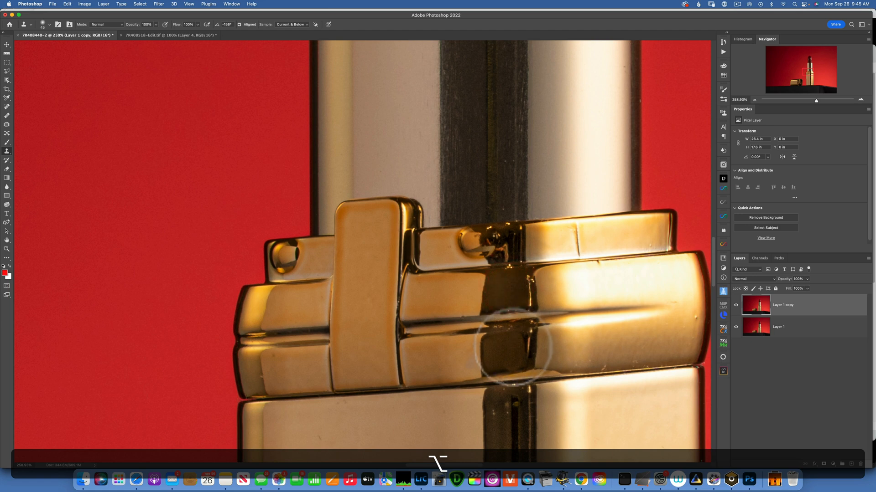
pyautogui.click(504, 362)
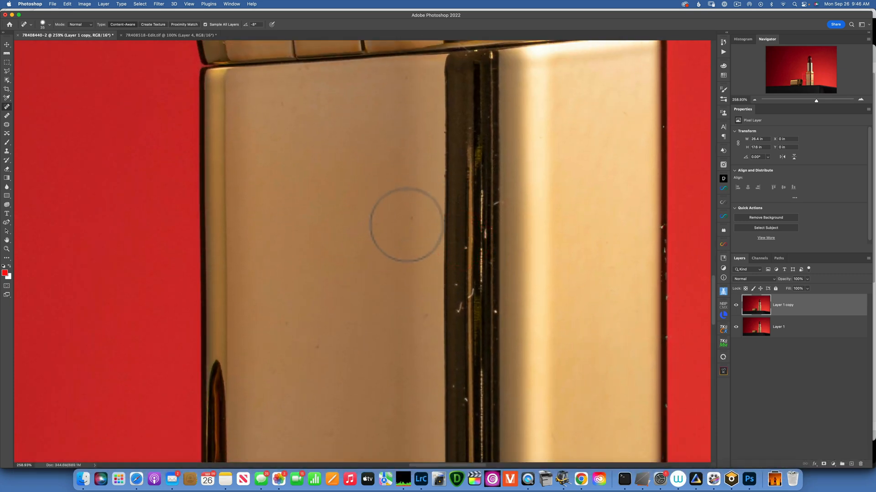
pyautogui.moveTo(458, 316)
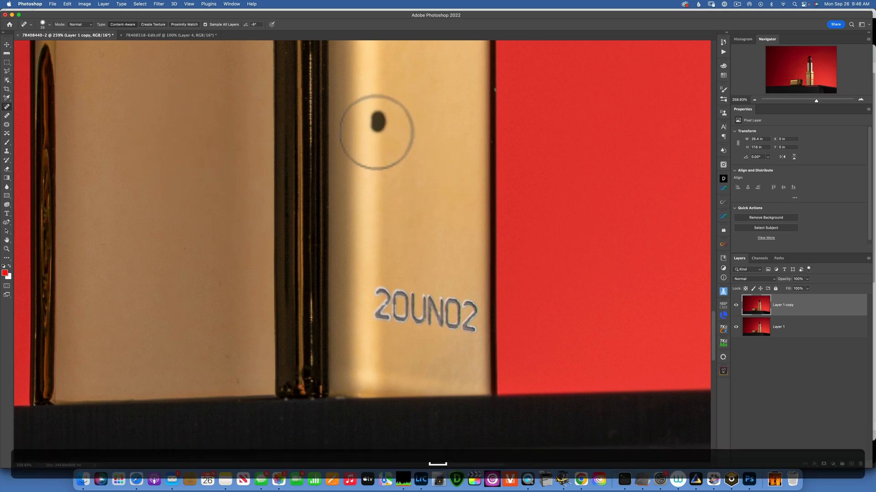
# Step: Pan to the lying gold cap's end and heal a mark on its edge
pyautogui.press('cmd+0')
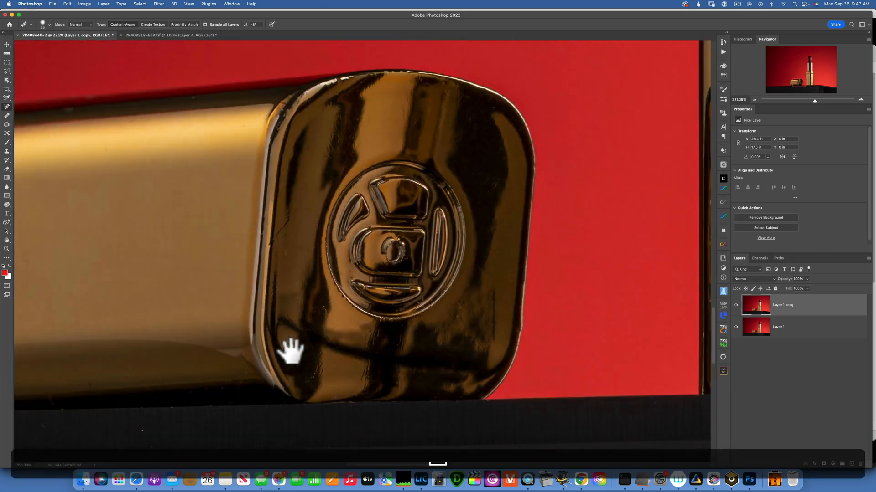
pyautogui.moveTo(290, 352); pyautogui.dragTo(210, 332)
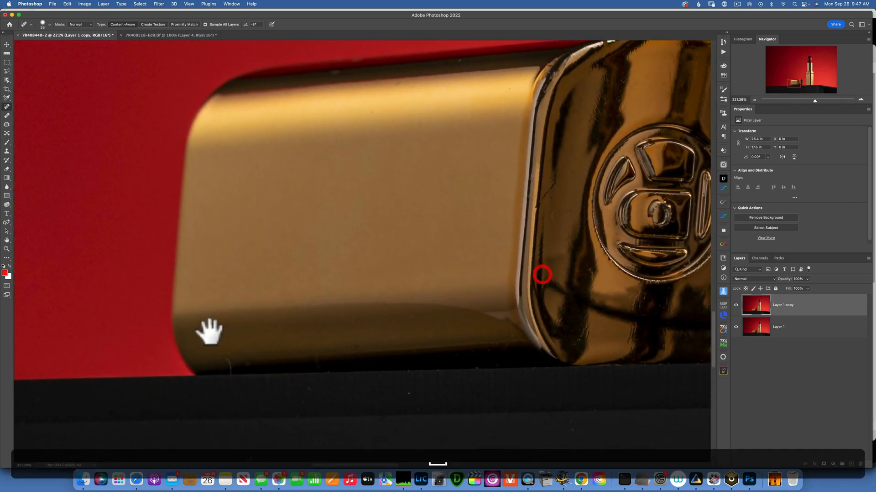
pyautogui.click(477, 377)
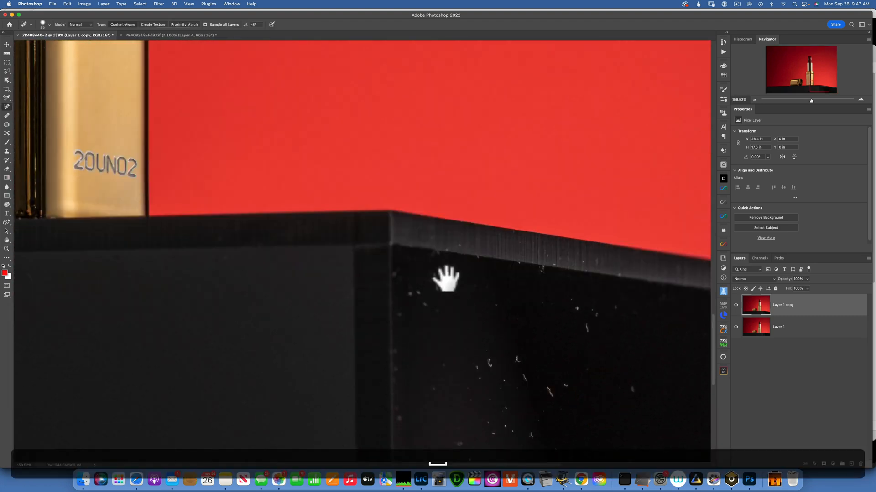
# Step: Bring the dusty black base into view before stamping the merged Layer 2
pyautogui.moveTo(447, 279); pyautogui.dragTo(329, 203)
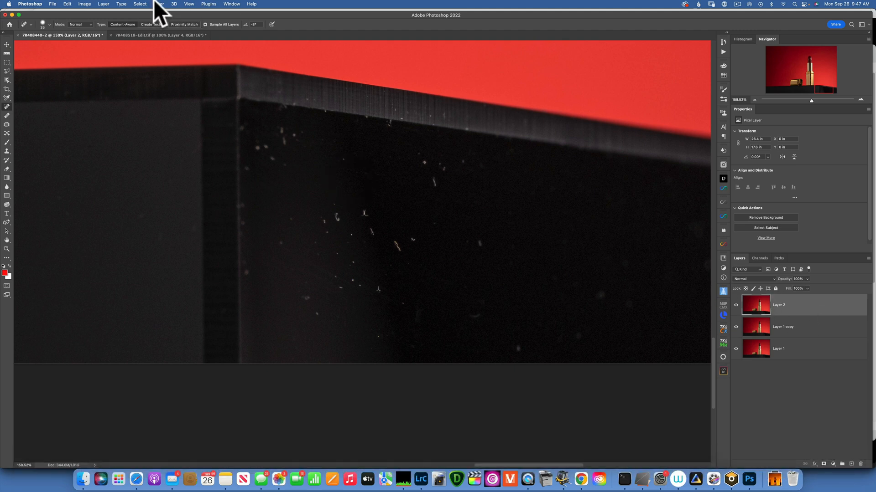
# Step: Apply Dust & Scratches at radius 8 px, threshold 1, to the merged layer
pyautogui.click(159, 3)
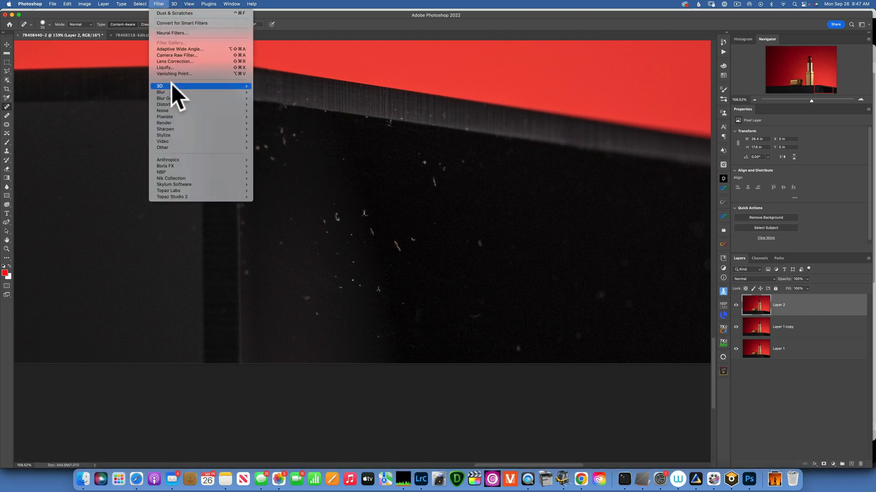
pyautogui.moveTo(162, 110)
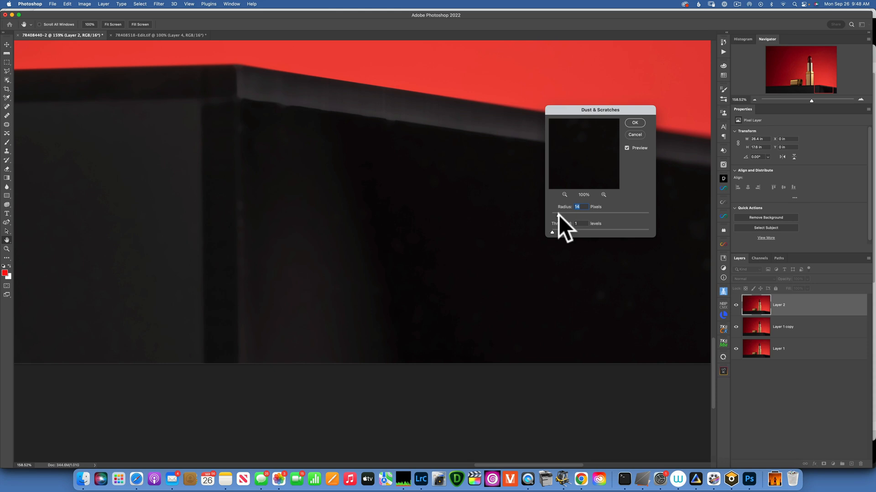
pyautogui.moveTo(584, 207); pyautogui.dragTo(575, 207)
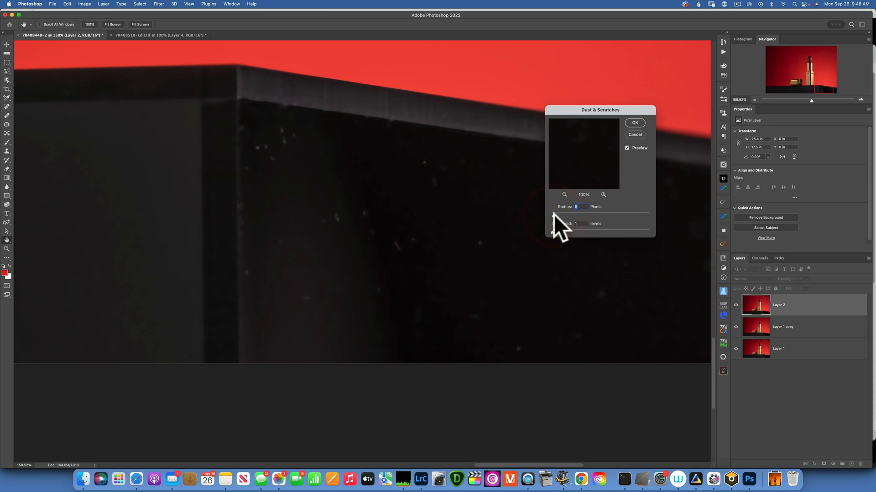
pyautogui.moveTo(578, 207); pyautogui.dragTo(581, 207)
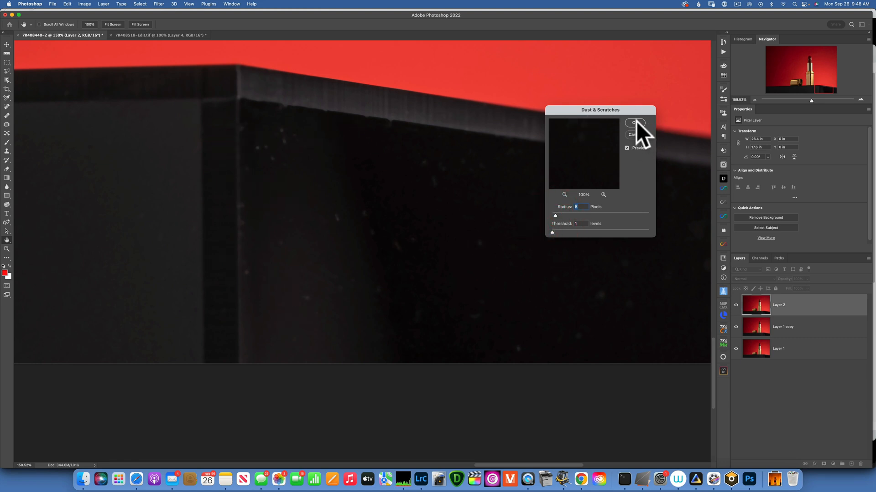
pyautogui.click(636, 124)
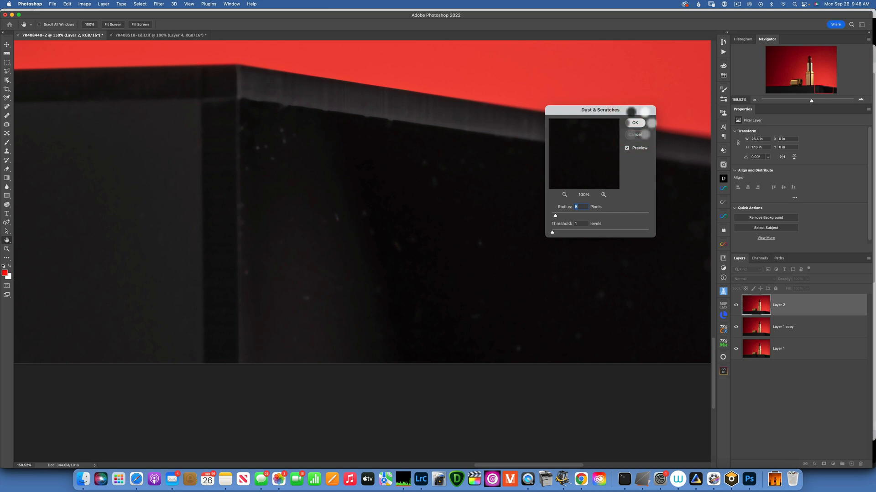
# Step: Hide the filtered Layer 2 behind a black hide-all layer mask
pyautogui.click(635, 122)
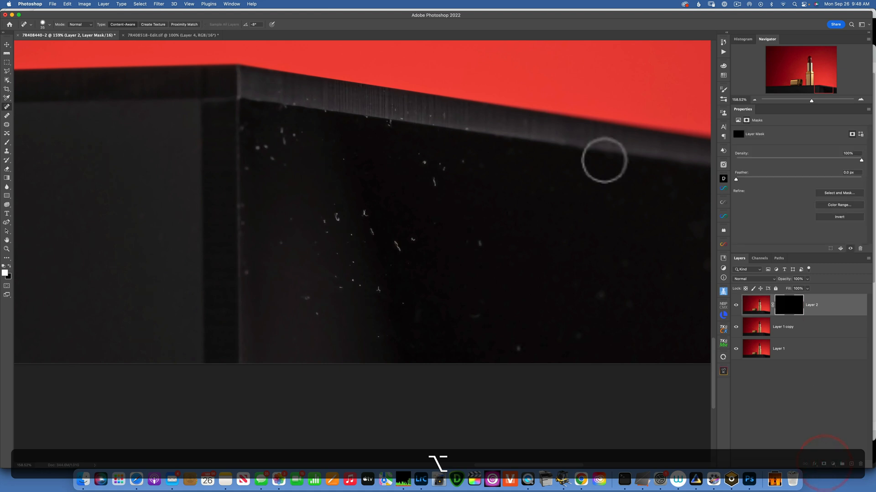
pyautogui.moveTo(500, 189)
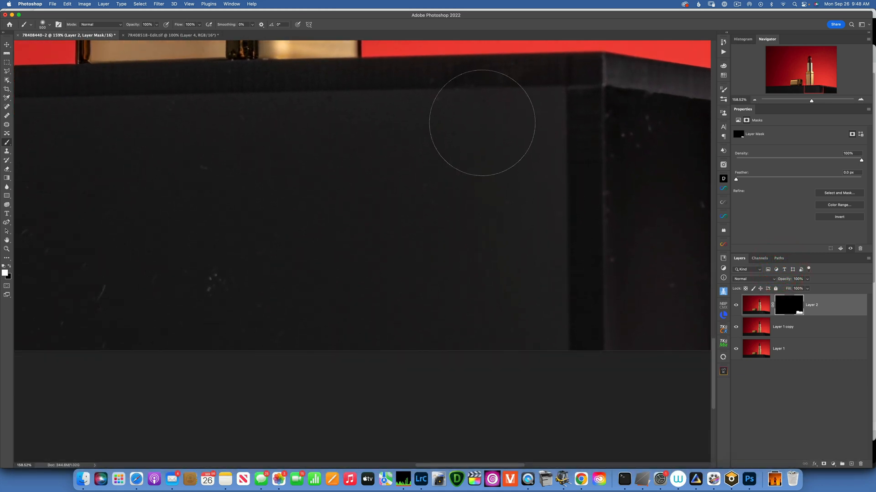
pyautogui.moveTo(534, 326)
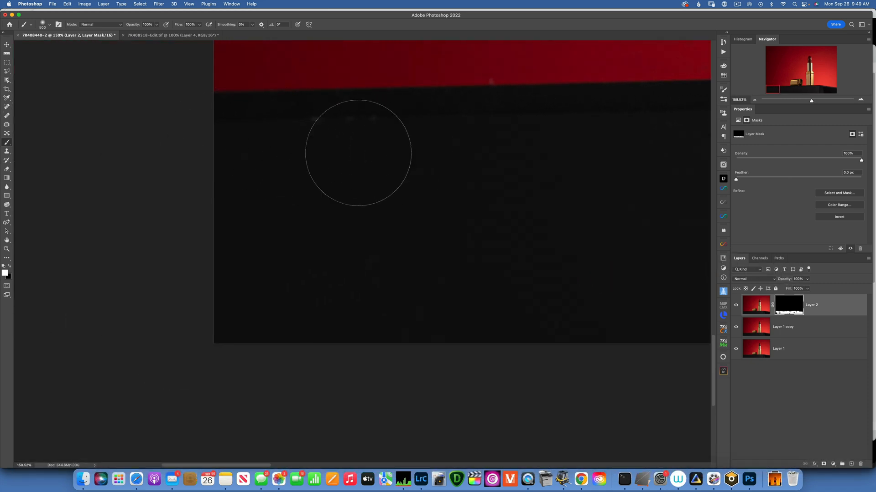
pyautogui.moveTo(78, 141)
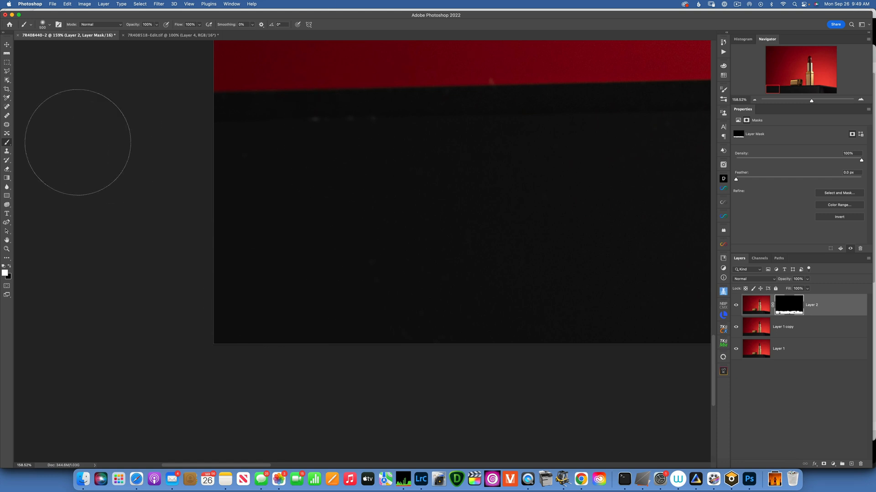
pyautogui.moveTo(608, 240)
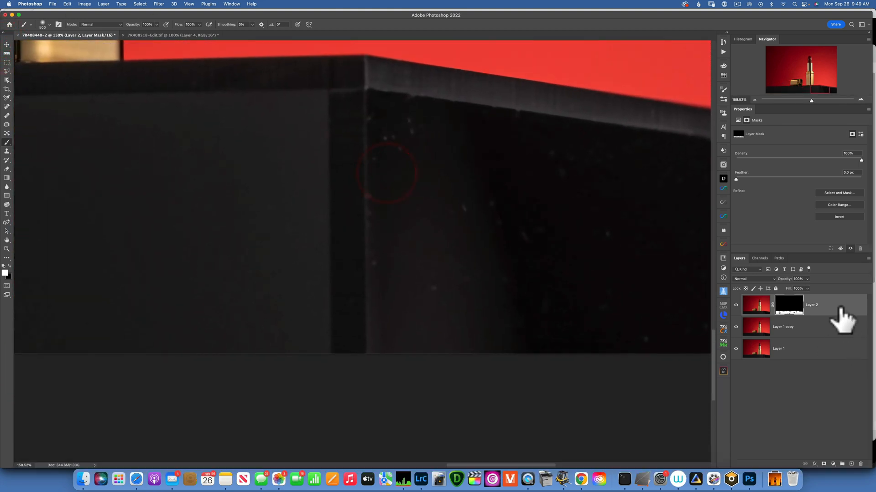
# Step: Stamp a merged Layer 3 and apply Dust & Scratches to it at radius 15
pyautogui.click(755, 305)
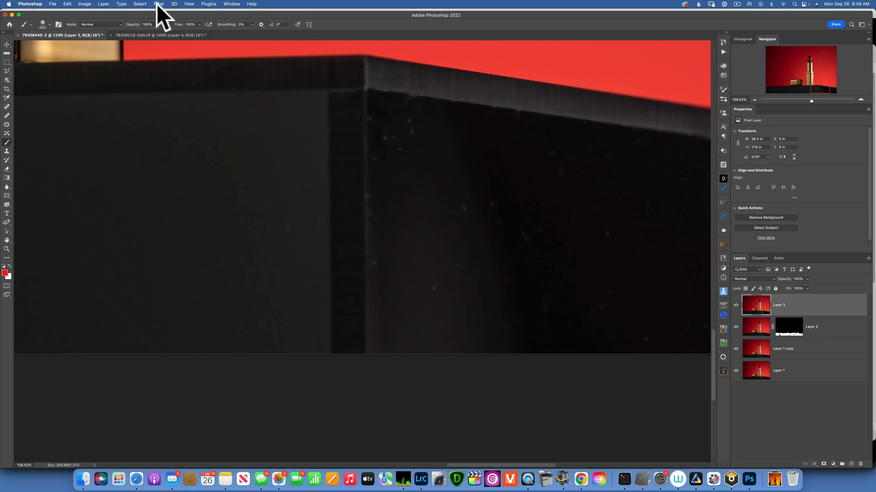
pyautogui.click(158, 4)
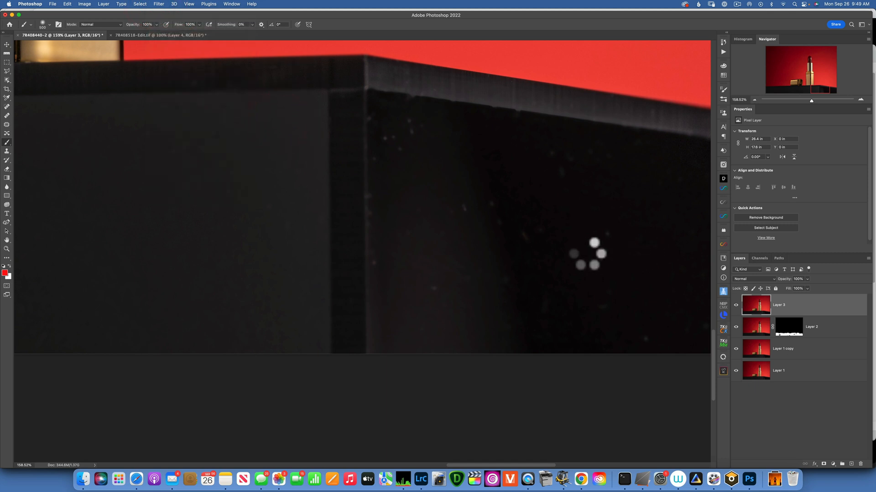
pyautogui.click(158, 4)
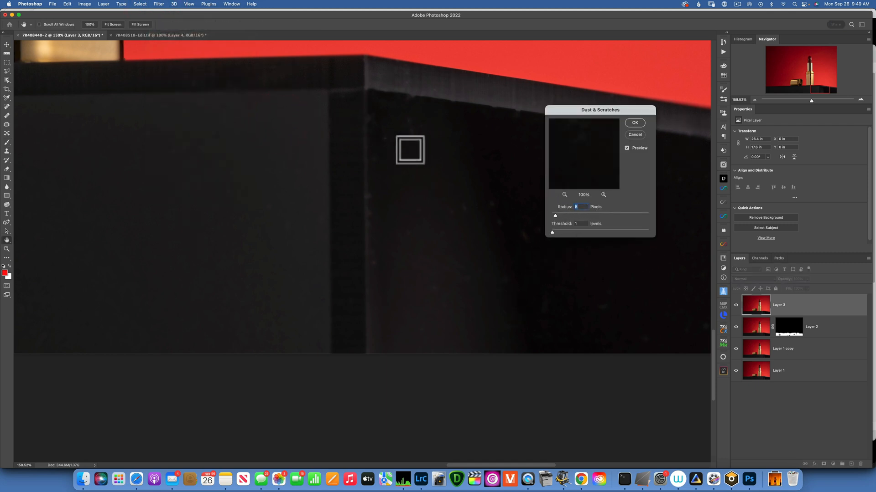
pyautogui.moveTo(556, 215); pyautogui.dragTo(557, 216)
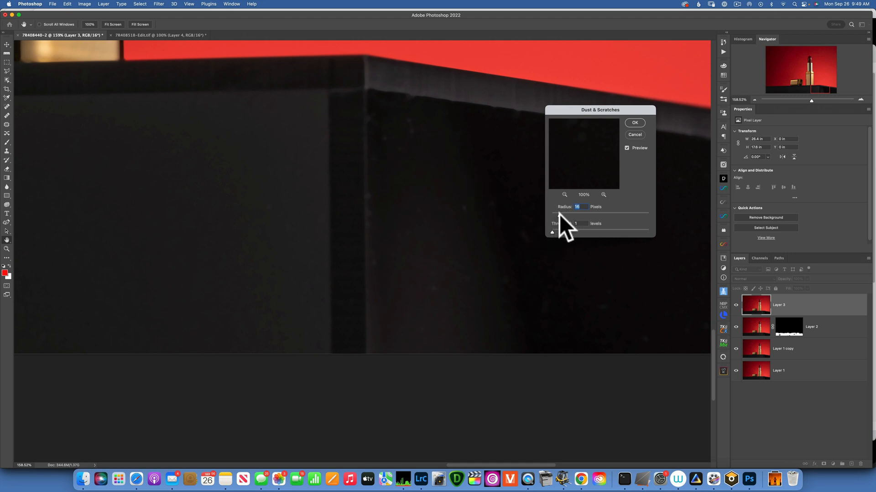
pyautogui.moveTo(586, 214); pyautogui.dragTo(564, 213)
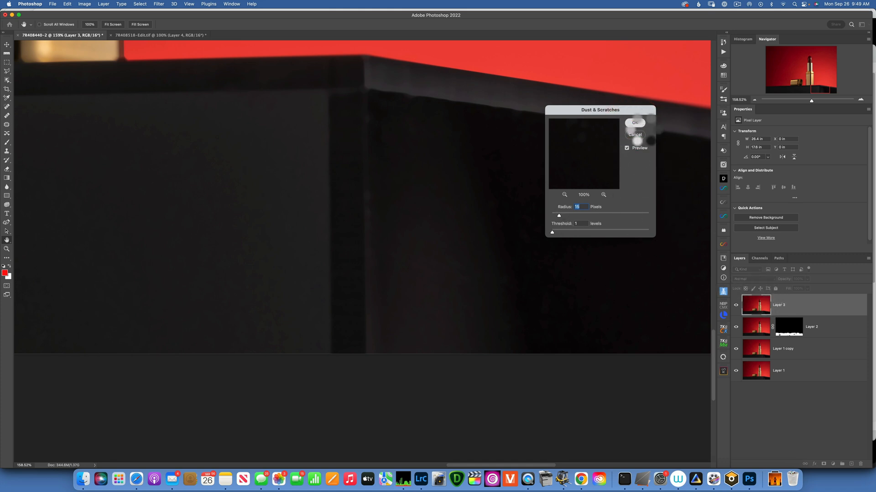
pyautogui.click(635, 123)
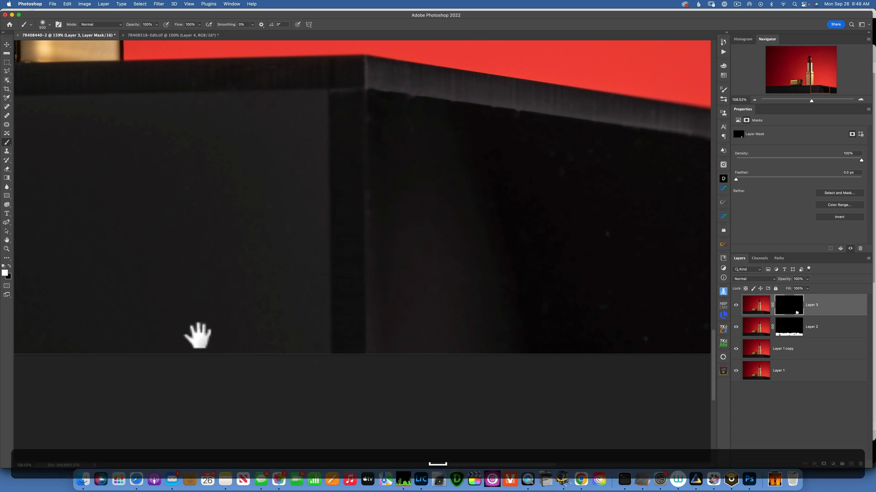
# Step: Paint white on Layer 3's mask over the remaining specks, then select the dust-removal layers
pyautogui.moveTo(198, 335); pyautogui.dragTo(483, 265)
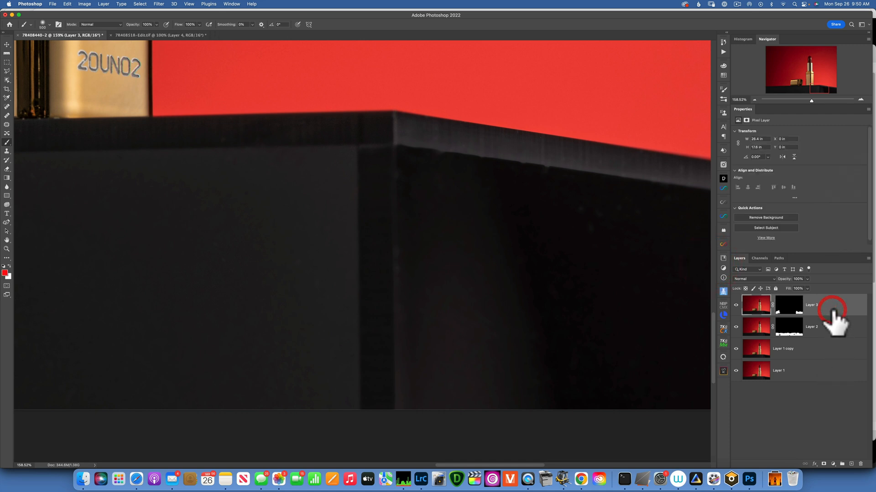
pyautogui.click(810, 326)
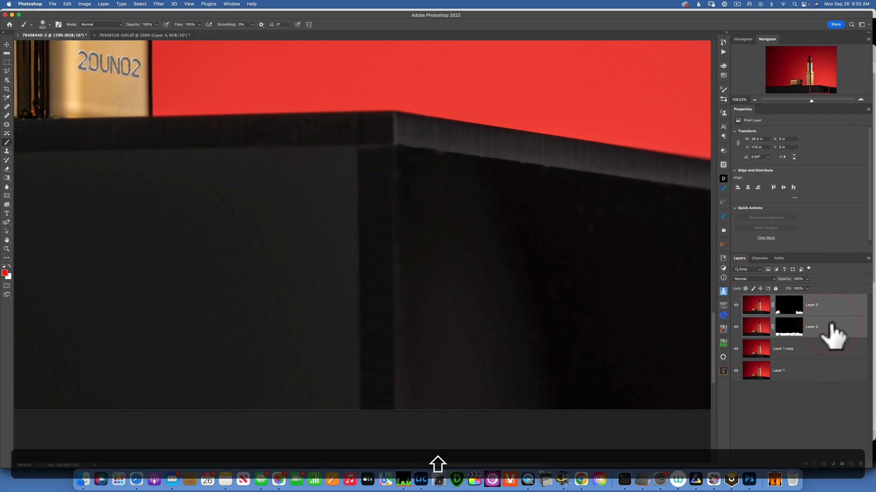
# Step: Group the two dust-removal layers as Group 1 and toggle its visibility to compare
pyautogui.press('cmd+g')
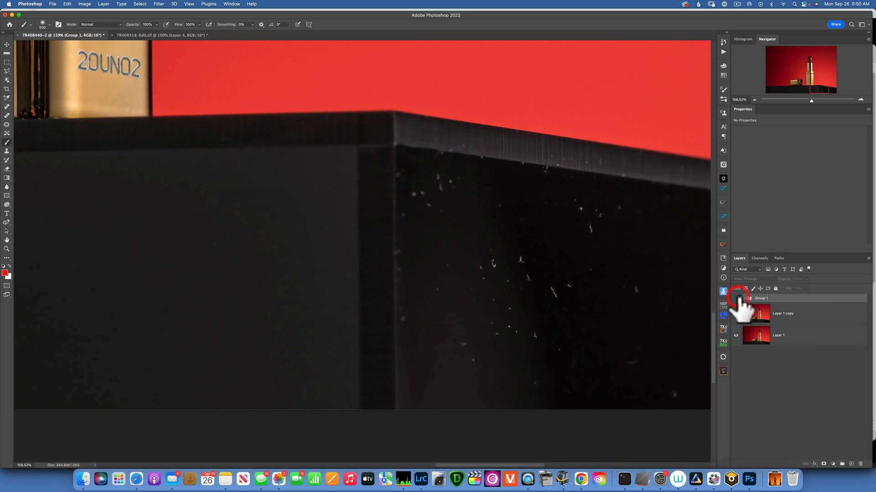
pyautogui.click(737, 298)
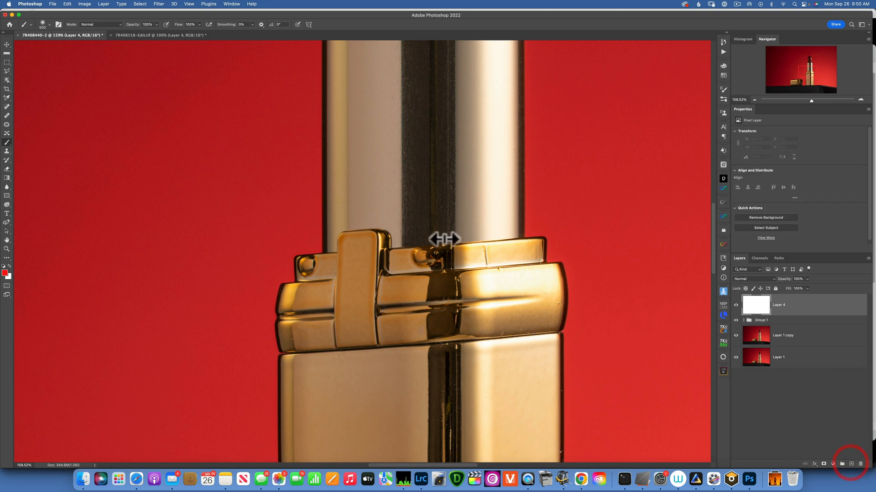
# Step: Add an empty Layer 4 and spot-heal the dark blemish on the gold collar, sampling all layers
pyautogui.click(8, 98)
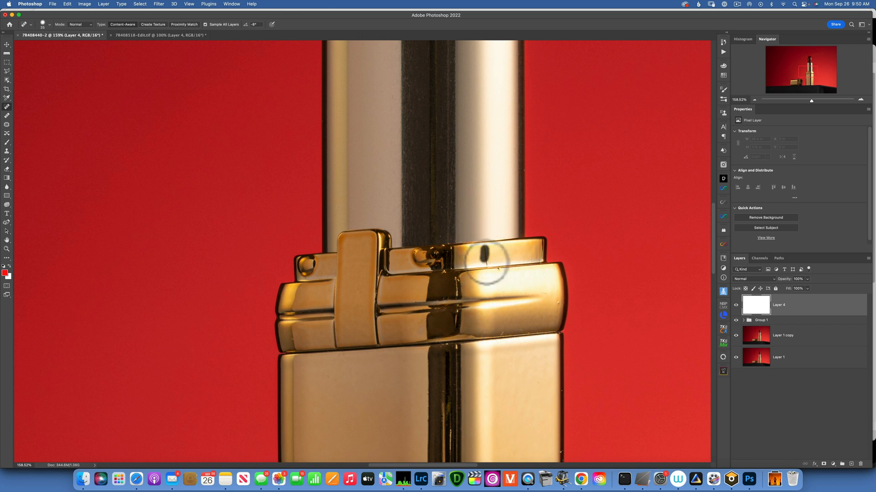
pyautogui.click(498, 268)
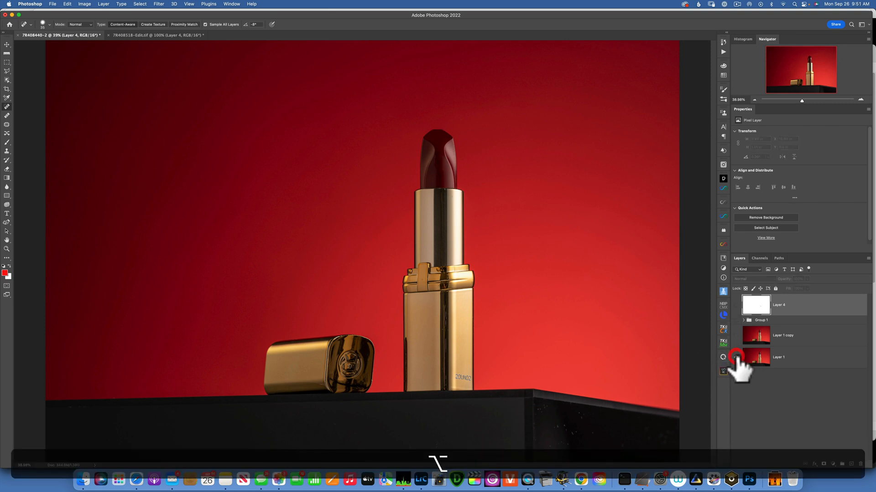
pyautogui.click(736, 357)
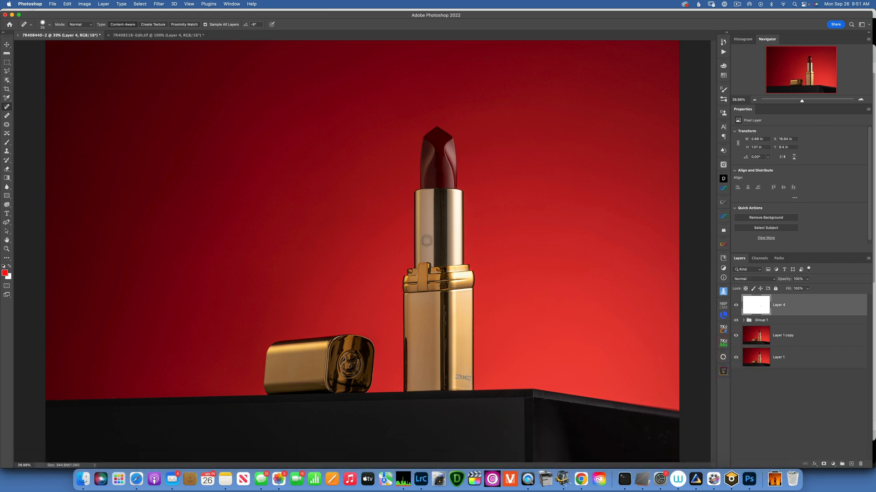
pyautogui.moveTo(584, 223)
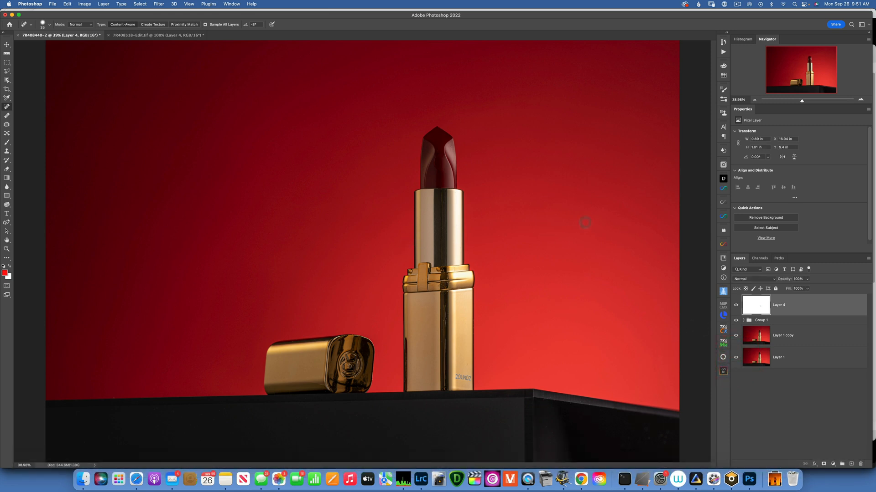